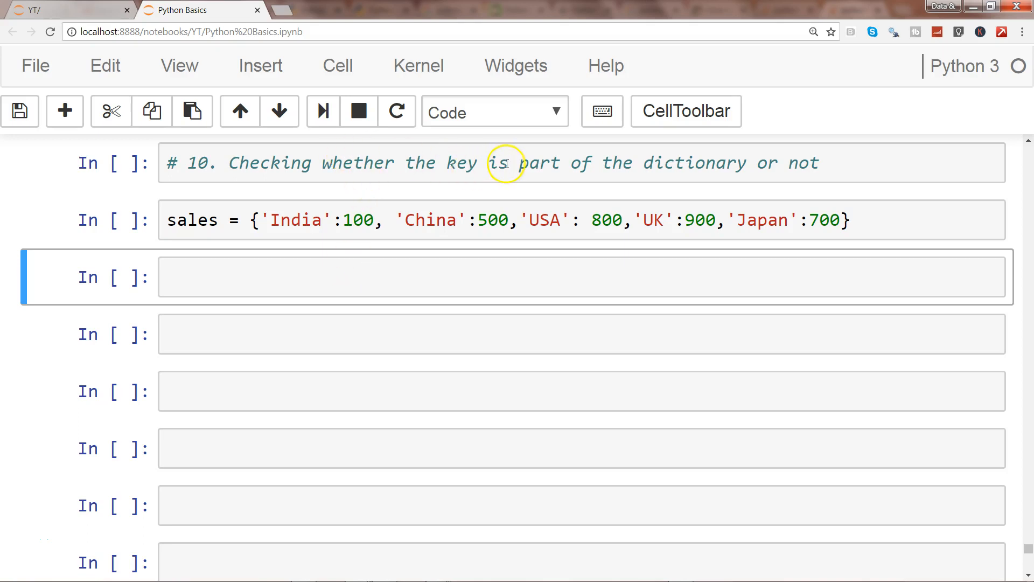
mouse_move(646, 175)
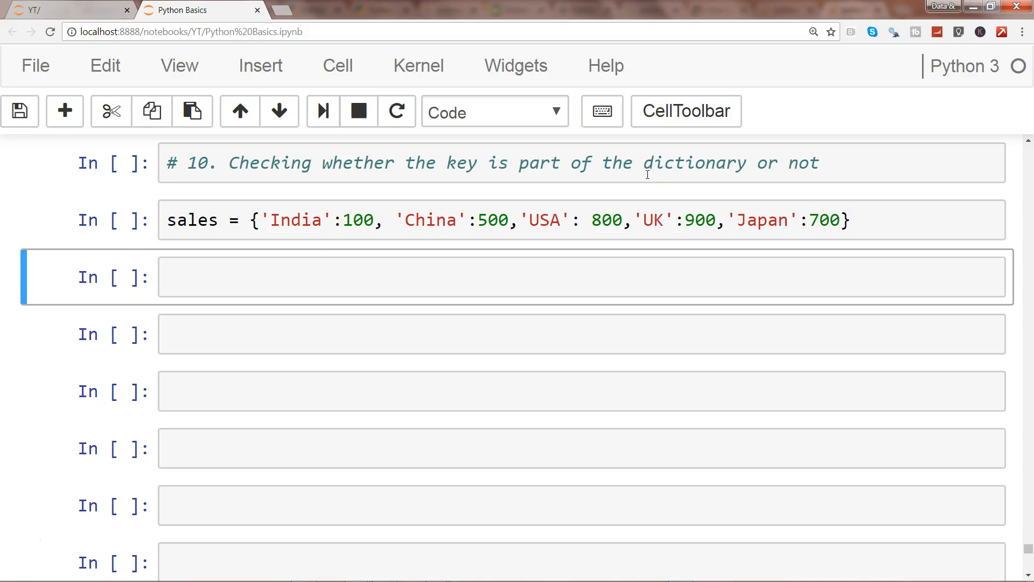
Step: Run the sales dictionary cell, then enter print('India' in sales) in the next cell
click(515, 276)
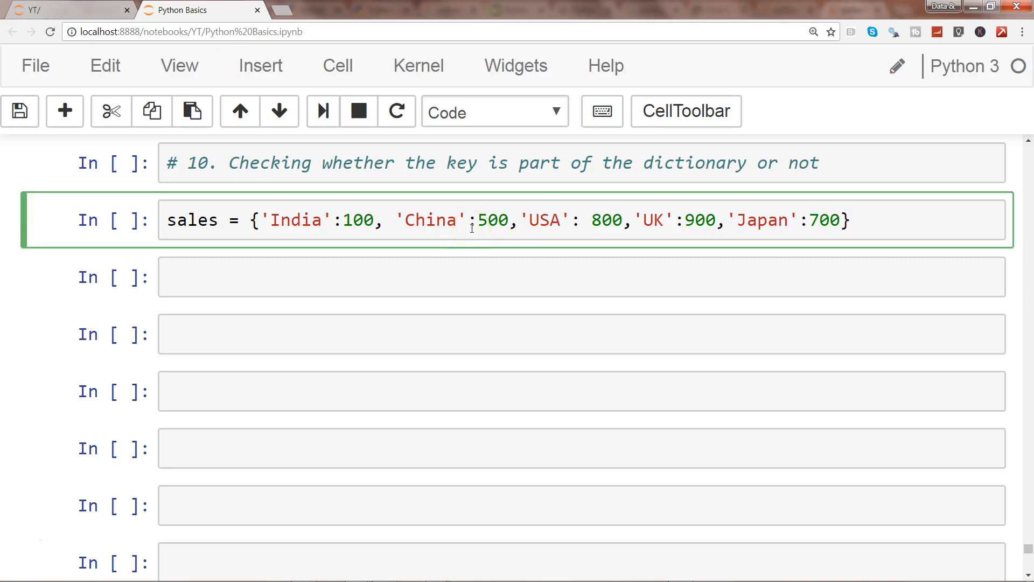
key(shift+enter)
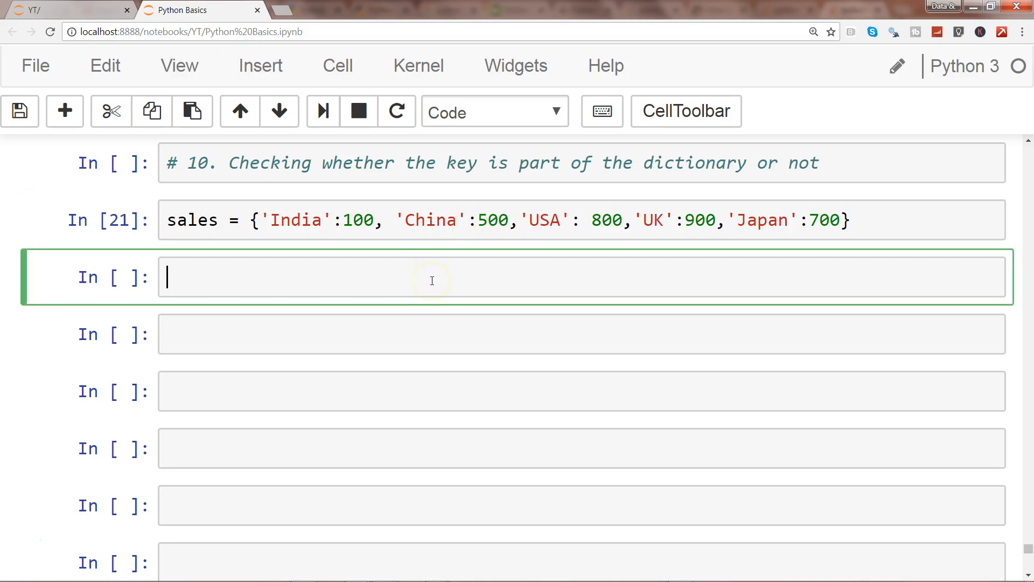
text(print)
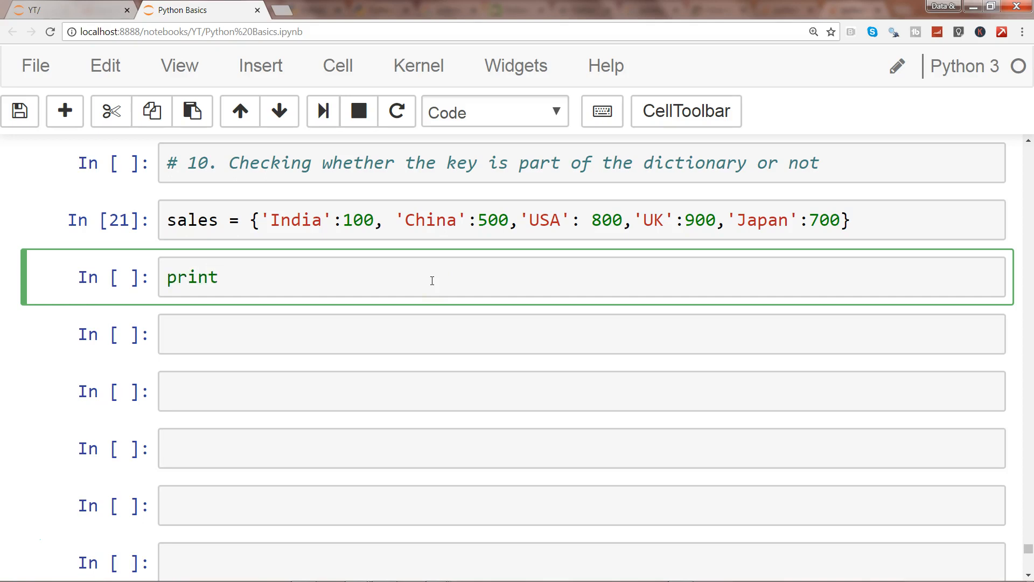
text(()
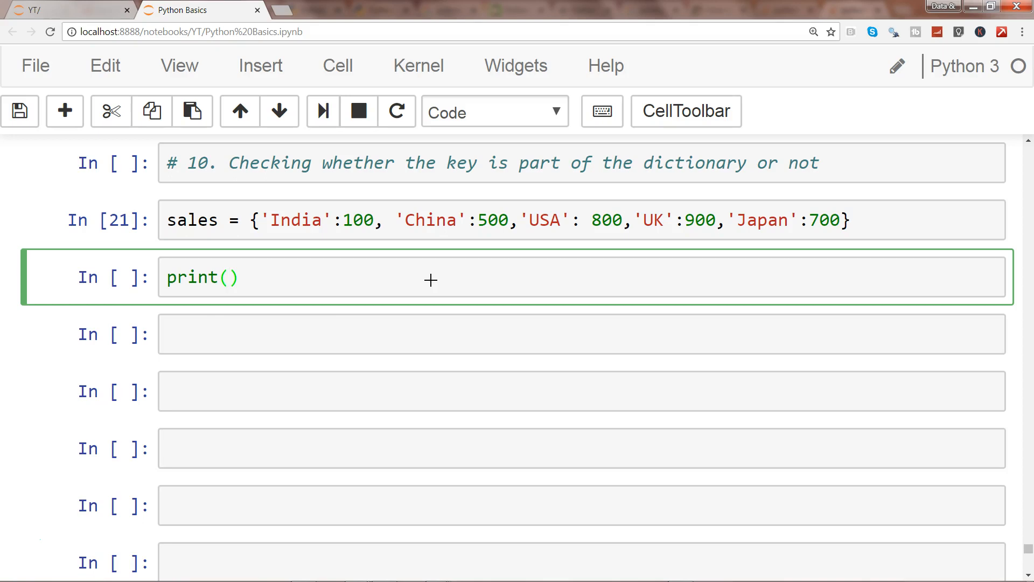
text('Ind)
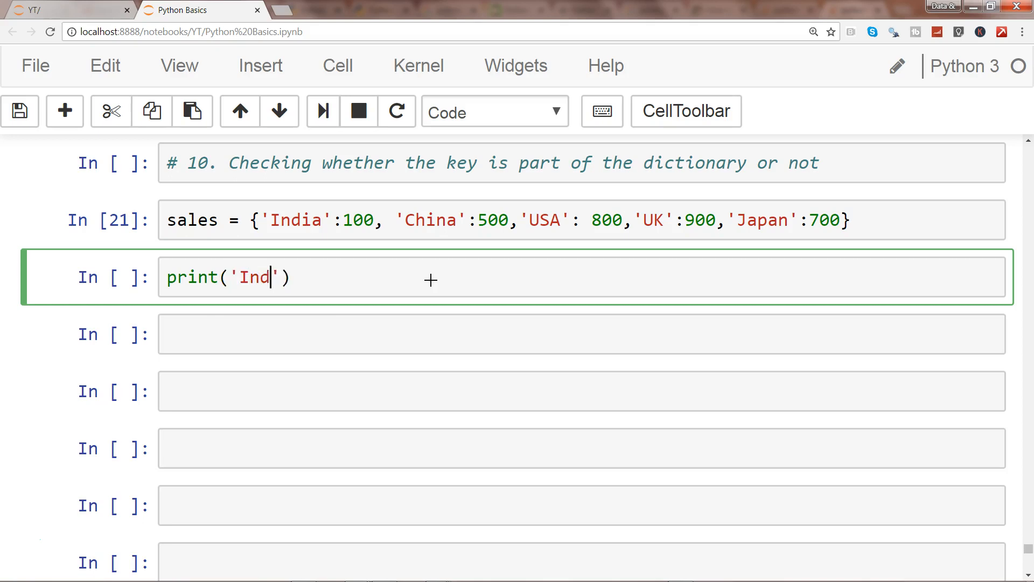
text(ia' in sales)
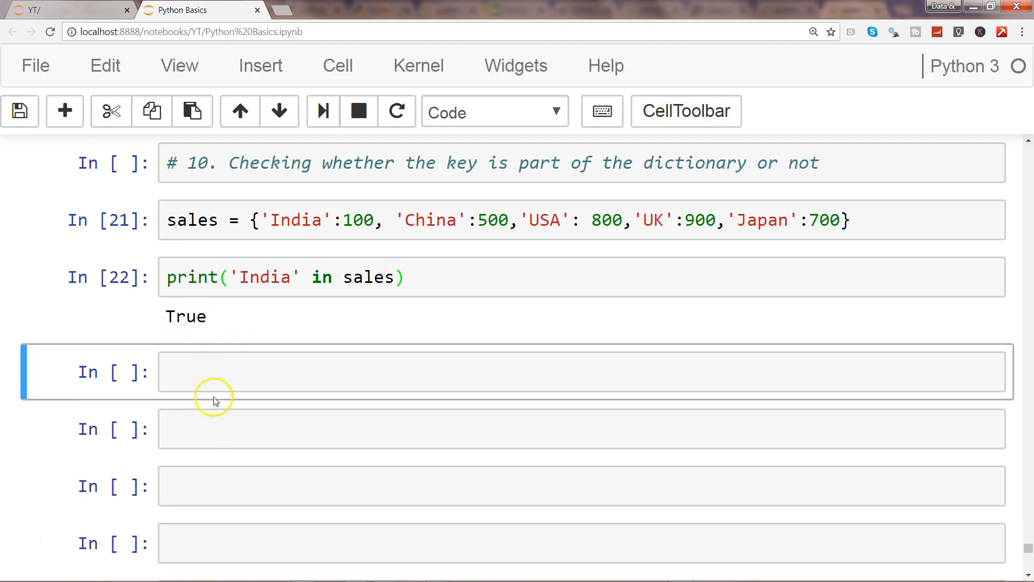
Step: Enter print('USA' in sales) in the next cell to confirm 'USA' is a key
text(print)
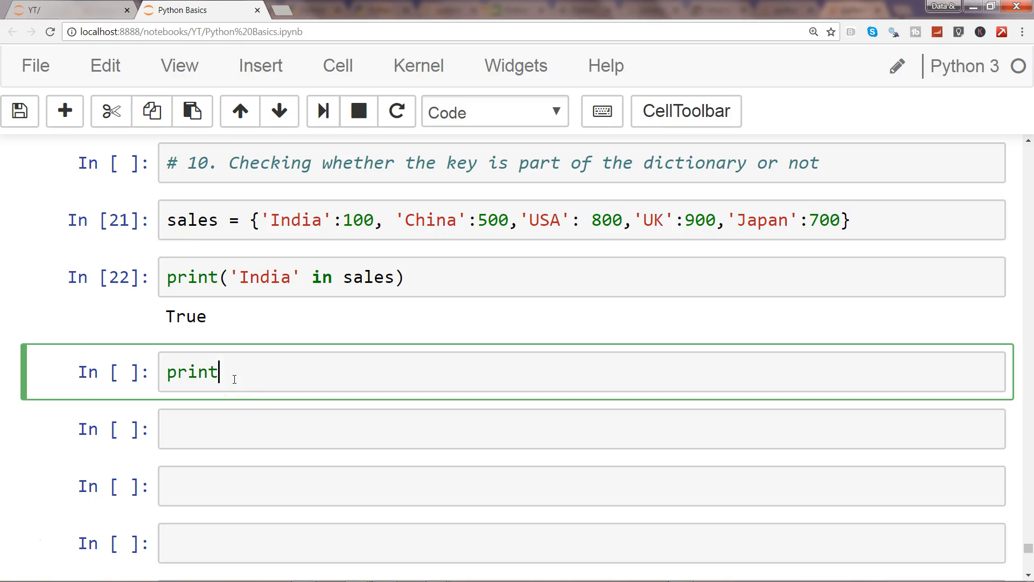
text((''))
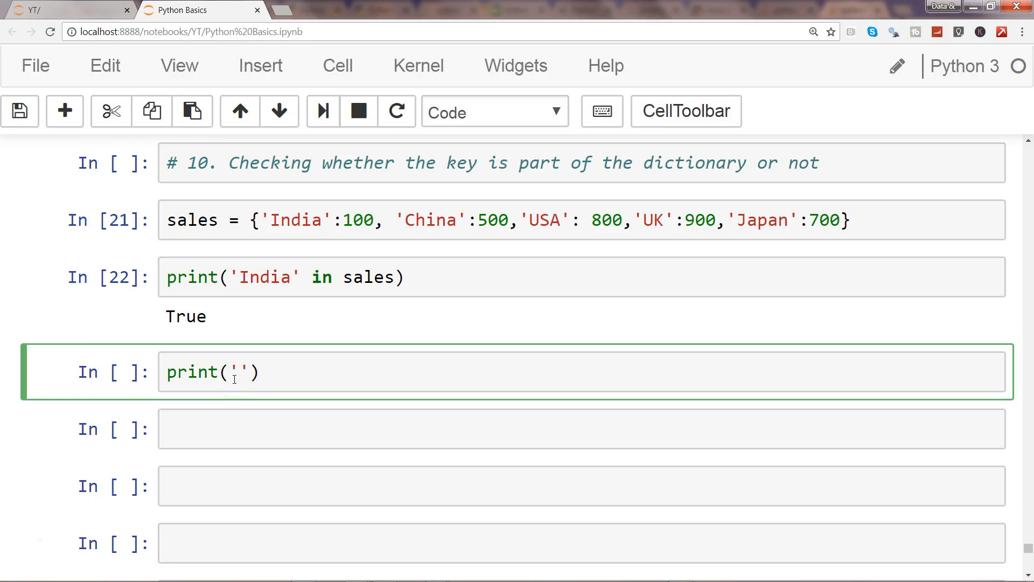
text(USA' in sales)
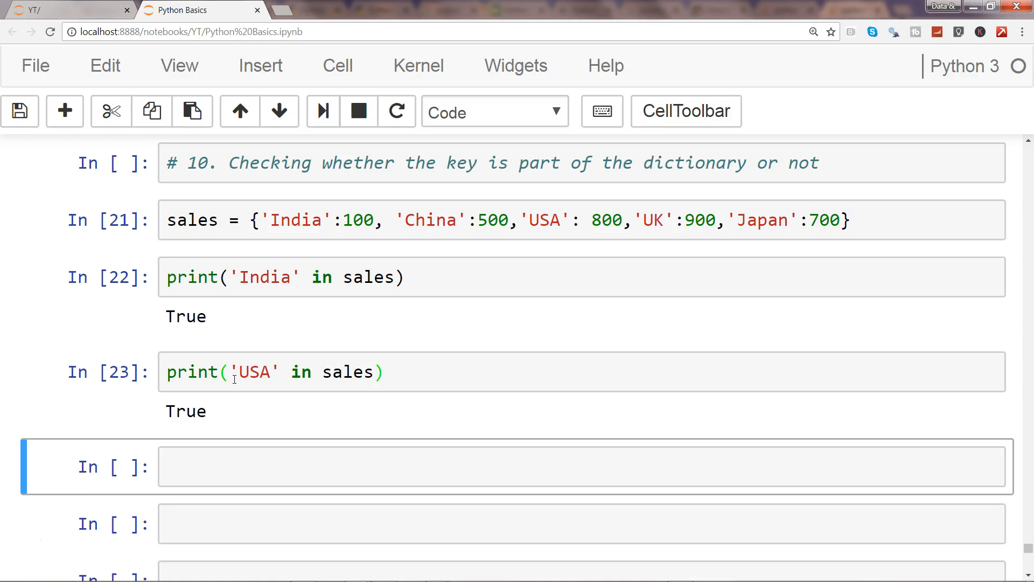
Step: Enter print('Russia' in sales) in the next cell, which prints False
text(pr)
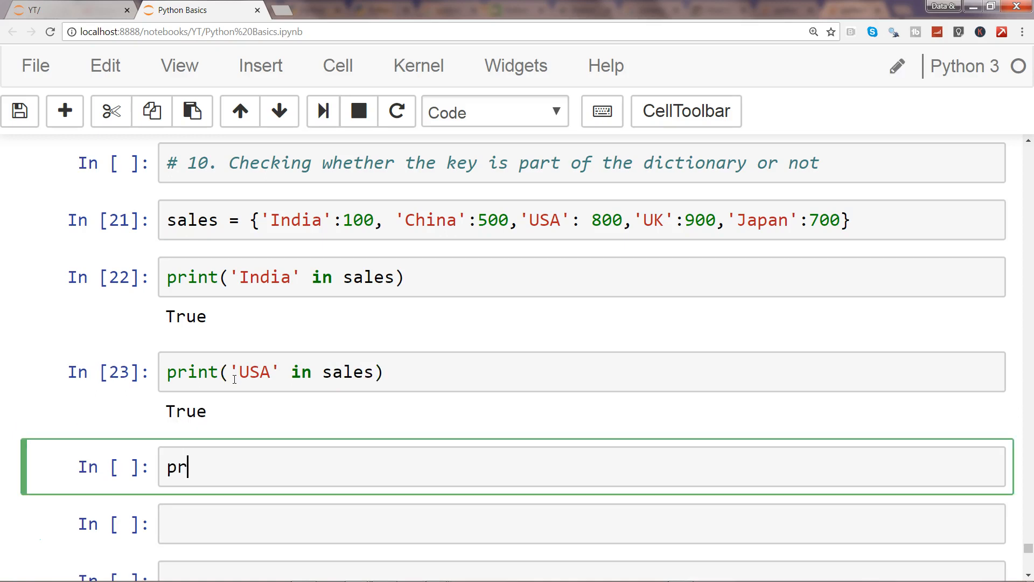
text(int('Ru'))
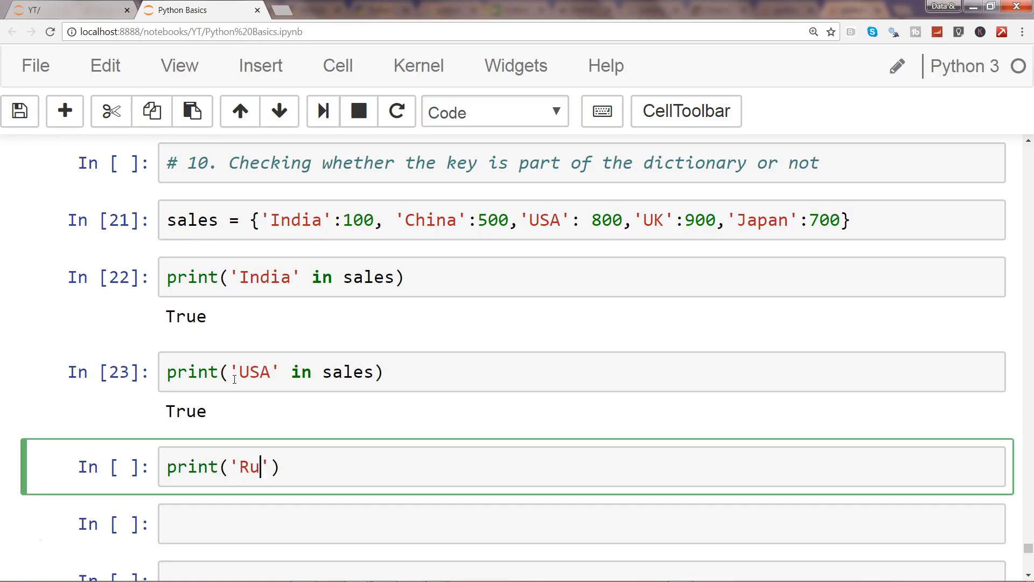
text(ssia' in sales)
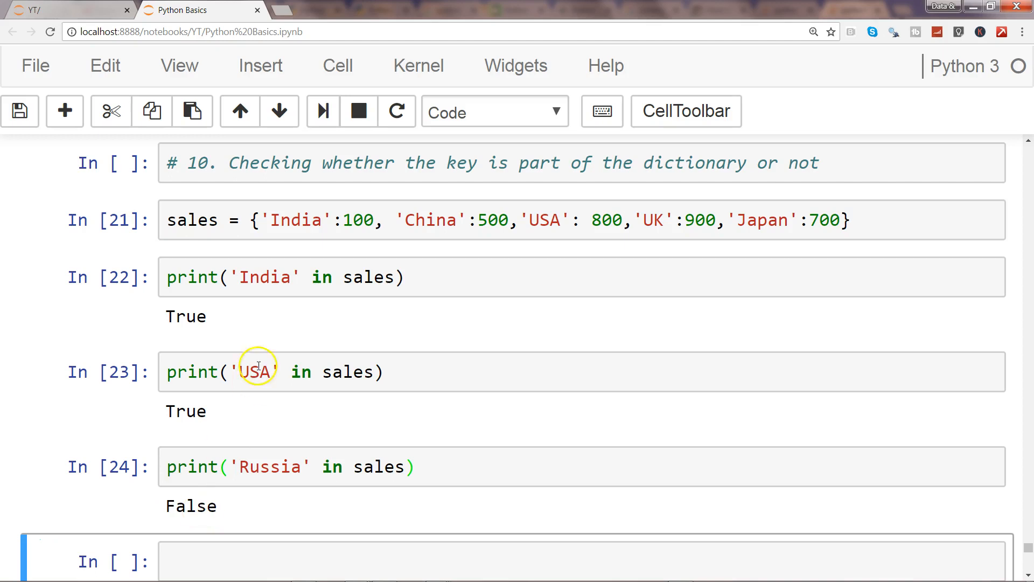
mouse_move(292, 311)
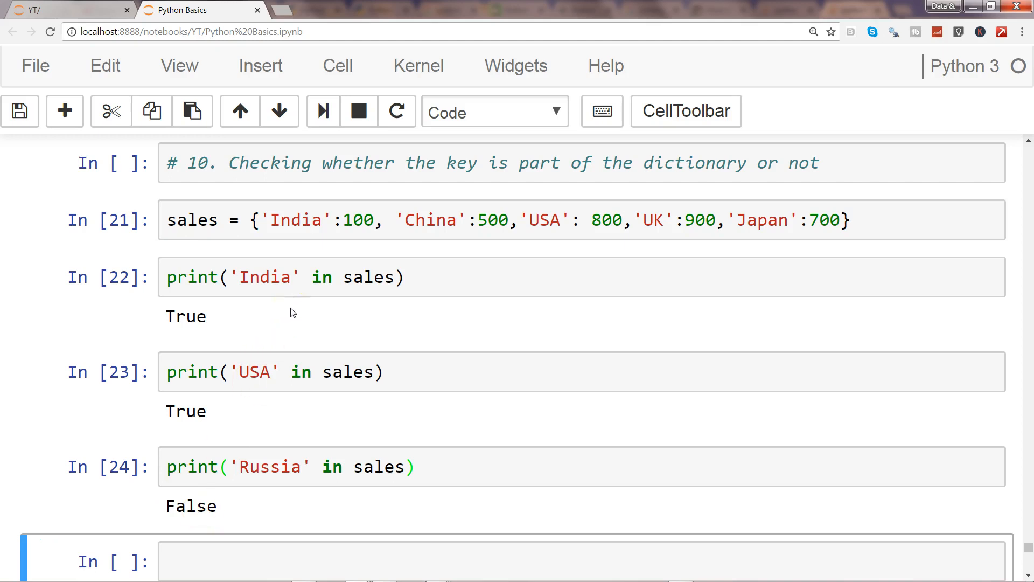